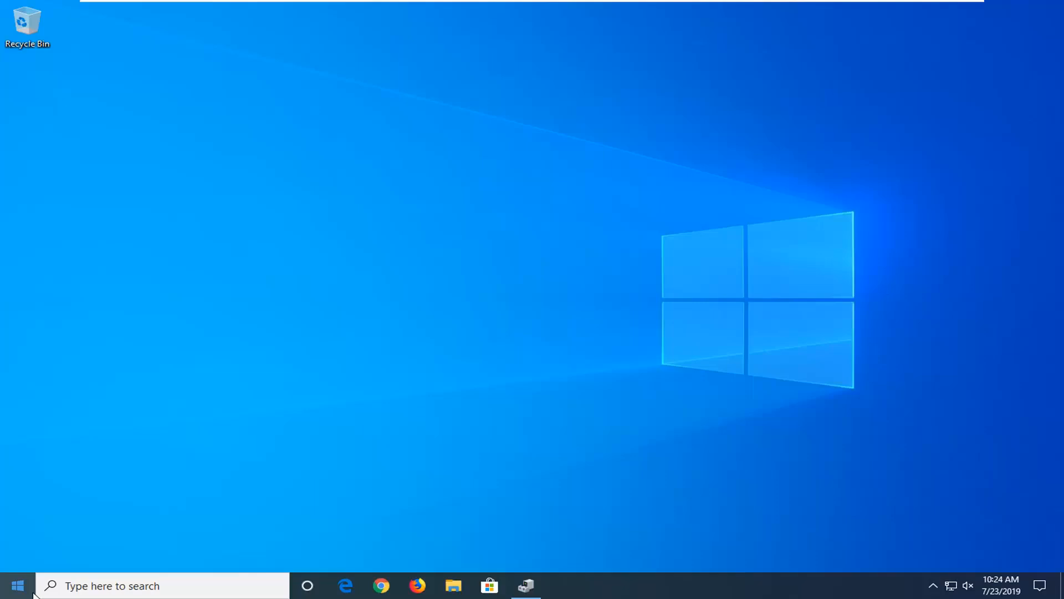
Search the Start menu for 'settings' to launch the Settings app.
{"action": "left_click", "coordinate": [17, 585]}
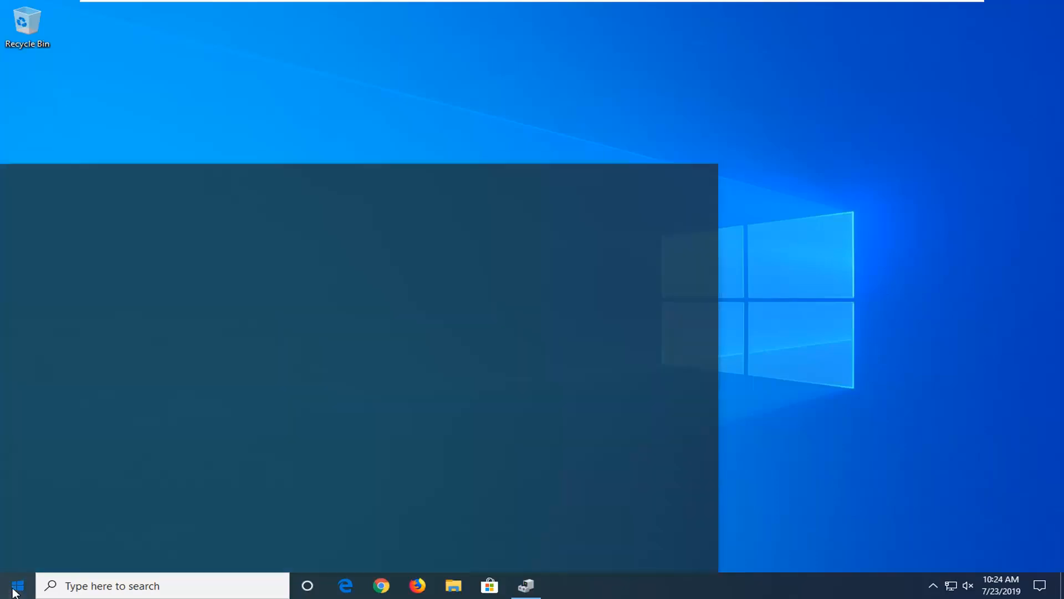
{"action": "left_click", "coordinate": [13, 585]}
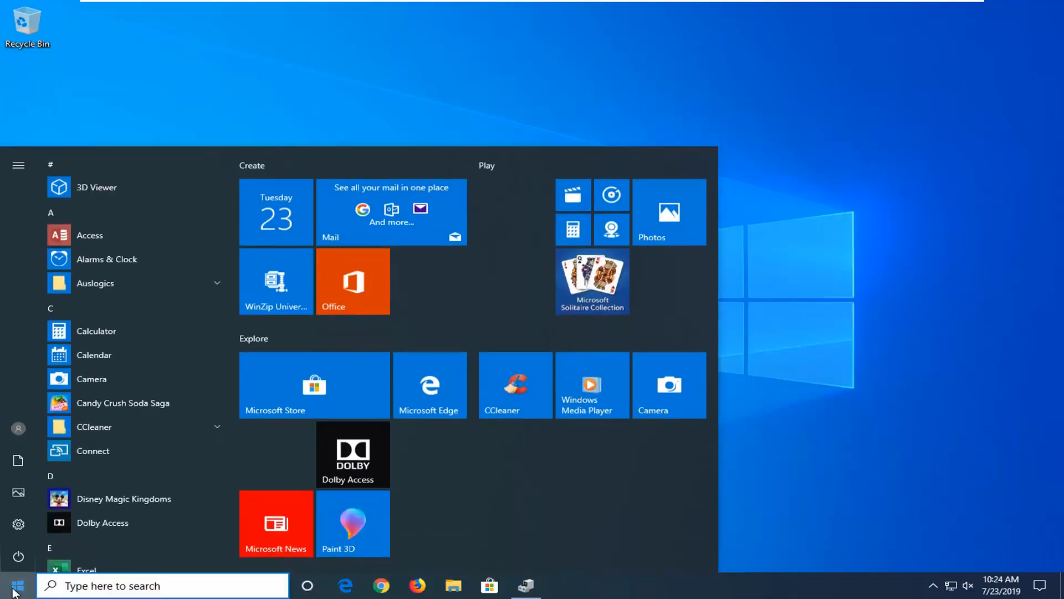
{"action": "type", "text": "settings"}
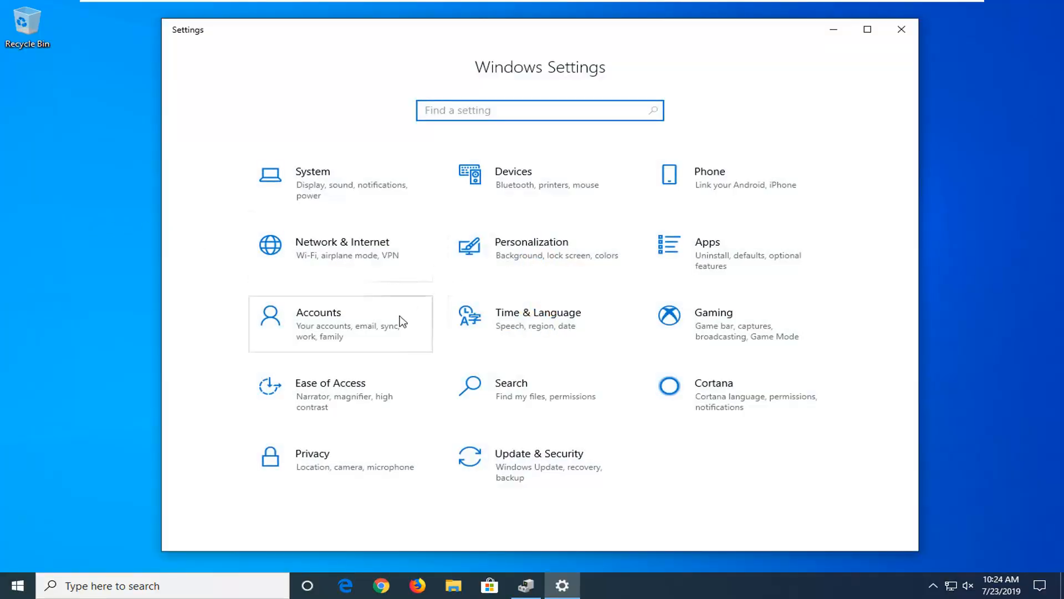
{"action": "mouse_move", "coordinate": [331, 472]}
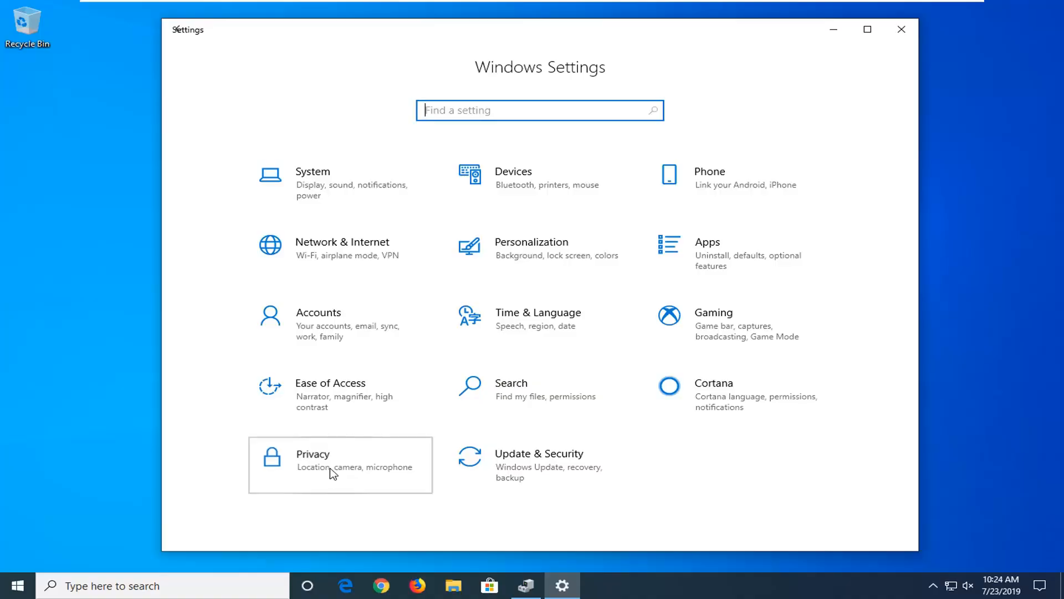
Go to Privacy > Camera and review the device and app camera access settings.
{"action": "left_click", "coordinate": [339, 465]}
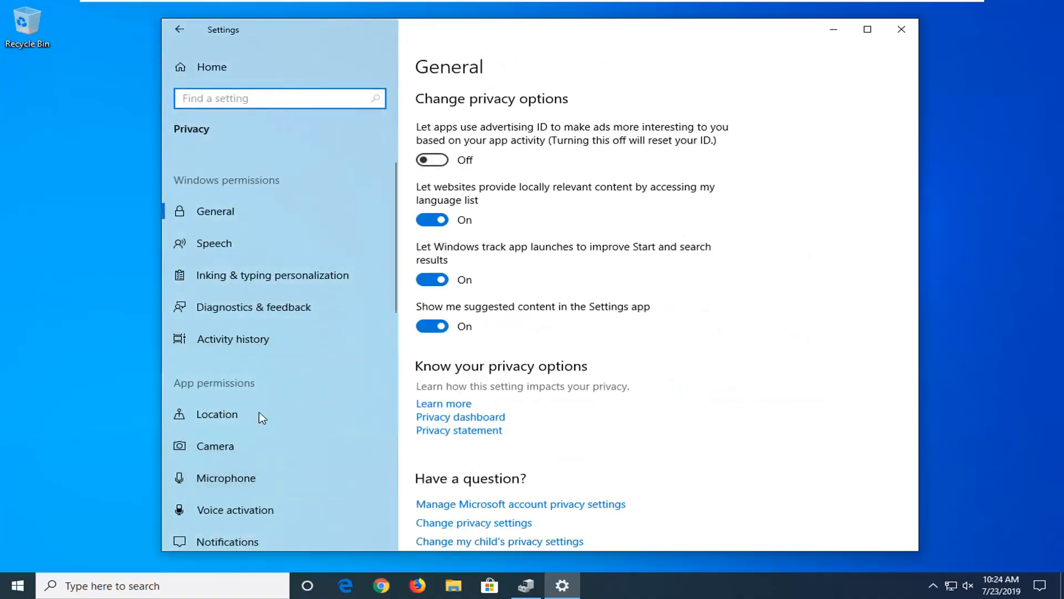
{"action": "left_click", "coordinate": [214, 445]}
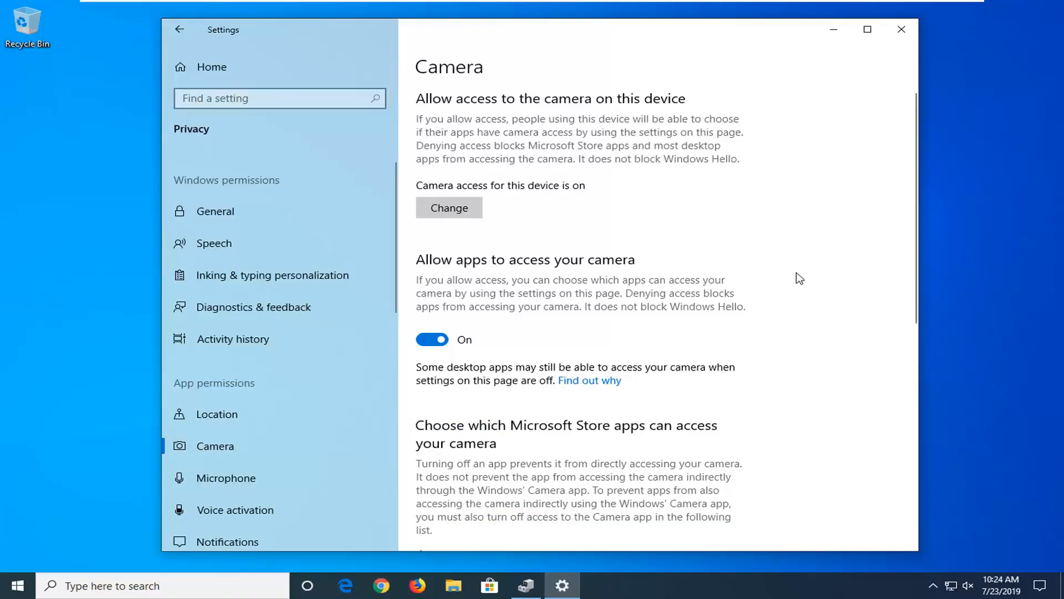
{"action": "mouse_move", "coordinate": [776, 256]}
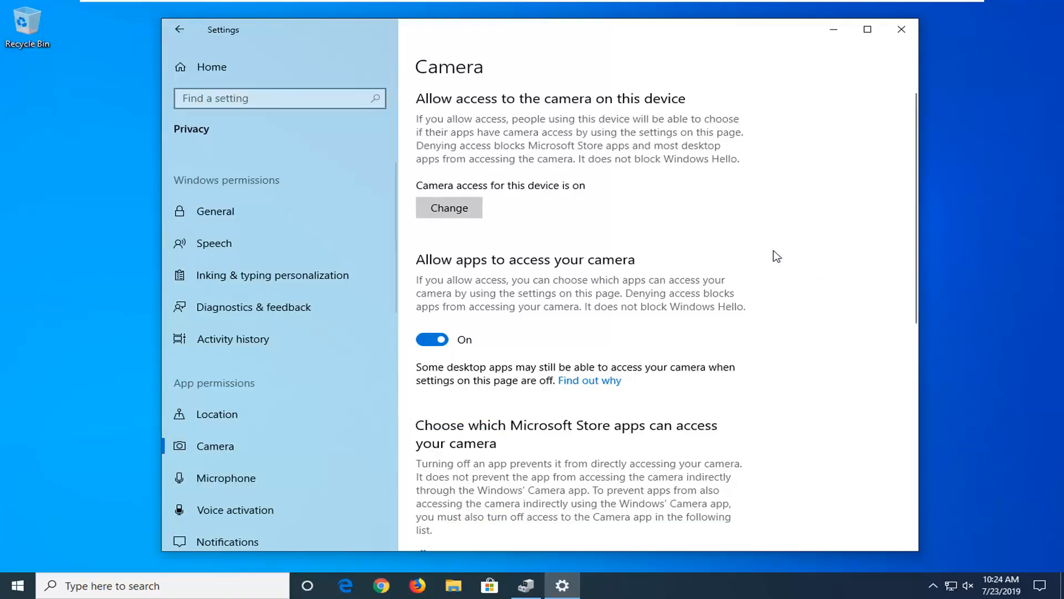
{"action": "scroll", "scroll_direction": "down", "scroll_amount": 3}
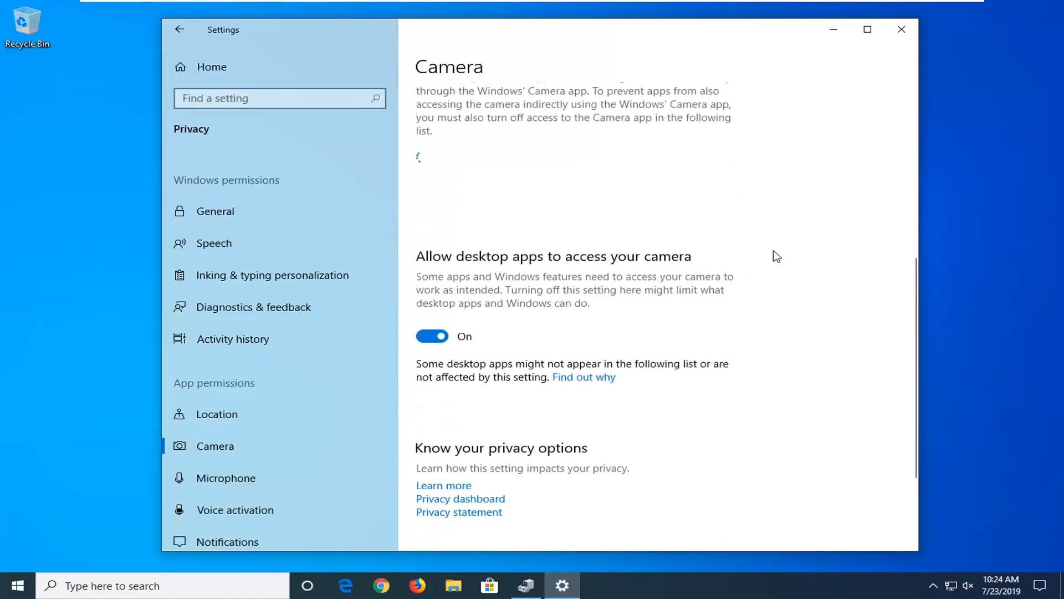
{"action": "scroll", "scroll_direction": "up", "scroll_amount": 3}
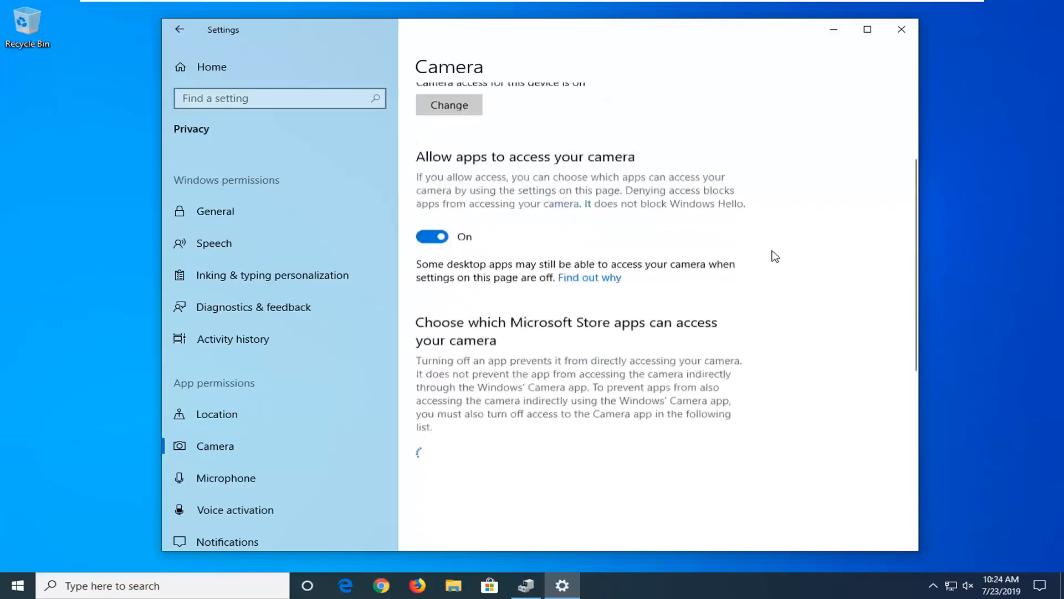
{"action": "scroll", "scroll_direction": "up", "scroll_amount": 3}
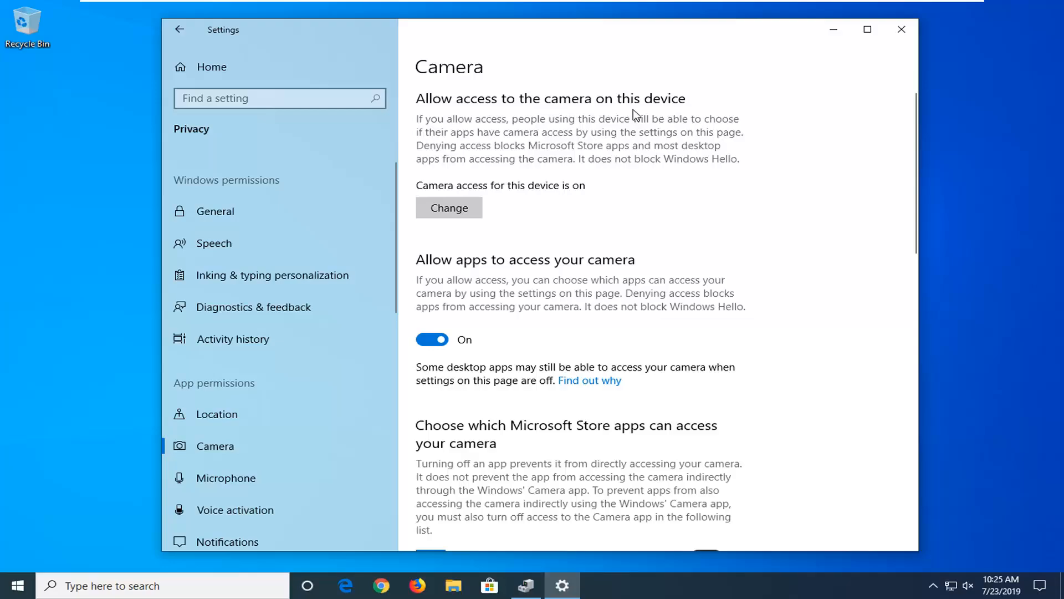
{"action": "left_click", "coordinate": [448, 208]}
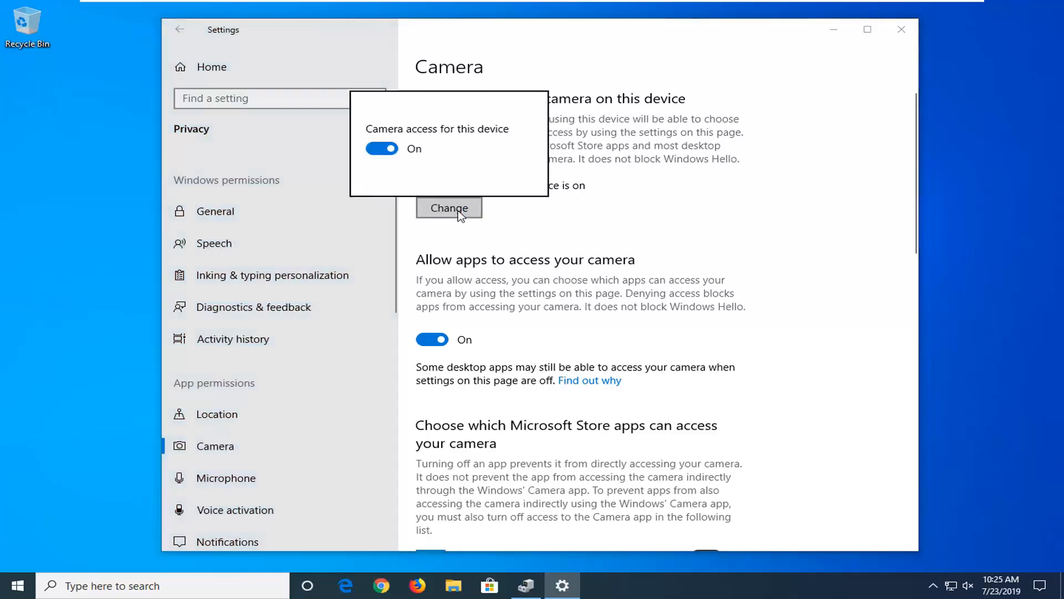
{"action": "left_click", "coordinate": [381, 148]}
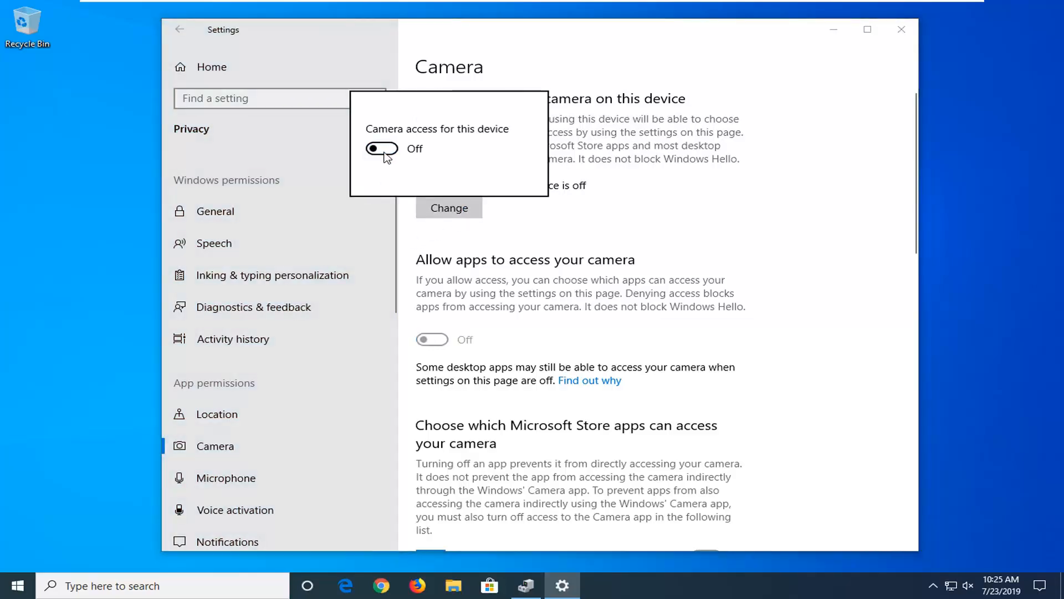
{"action": "left_click", "coordinate": [381, 148]}
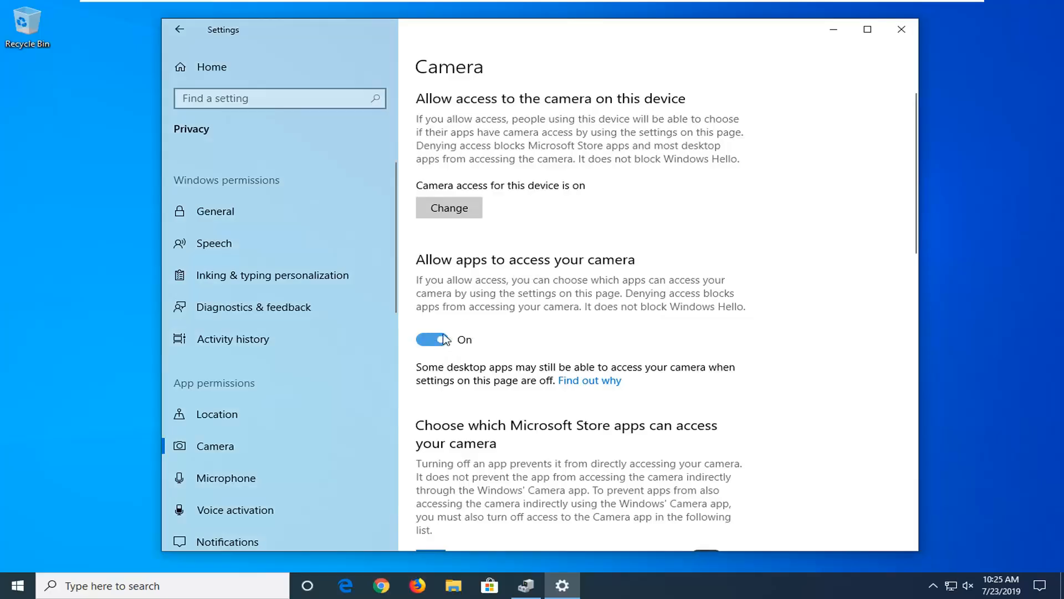
{"action": "mouse_move", "coordinate": [227, 482]}
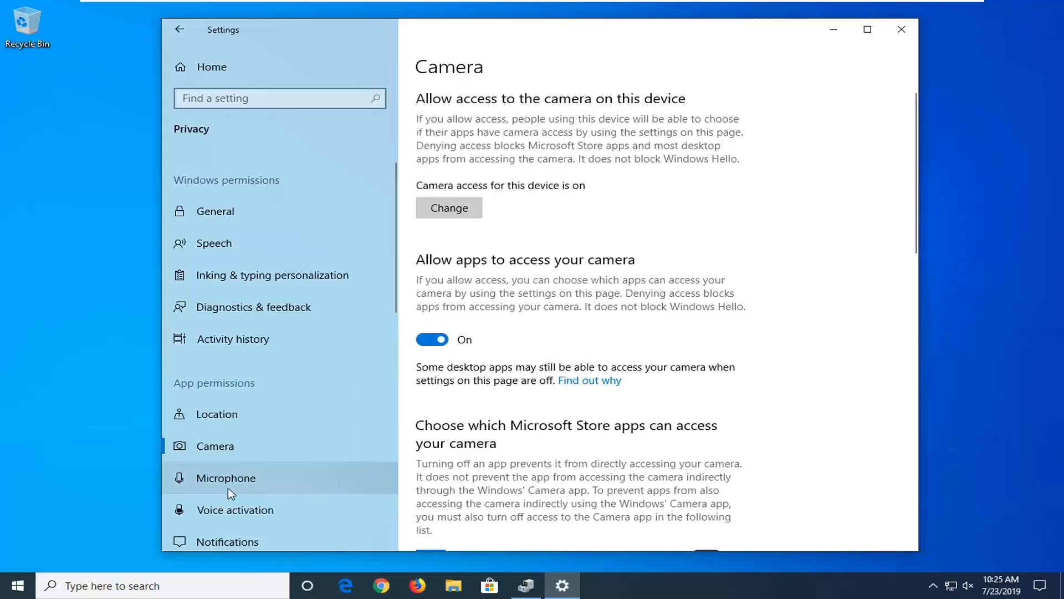
On the Microphone page, check device access and toggle Microsoft Edge's access off and back on.
{"action": "left_click", "coordinate": [225, 477]}
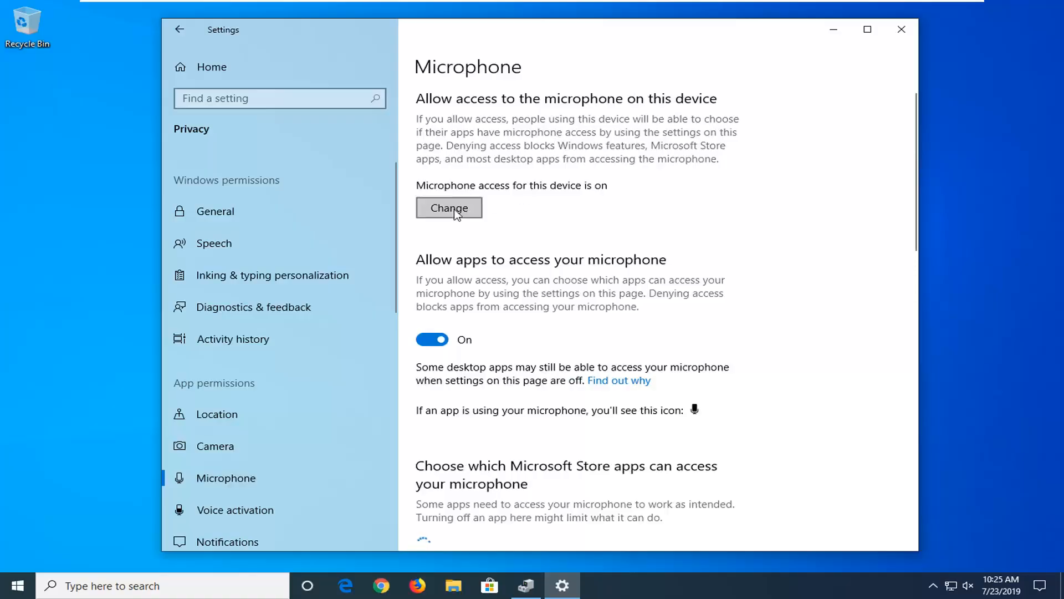
{"action": "left_click", "coordinate": [450, 208]}
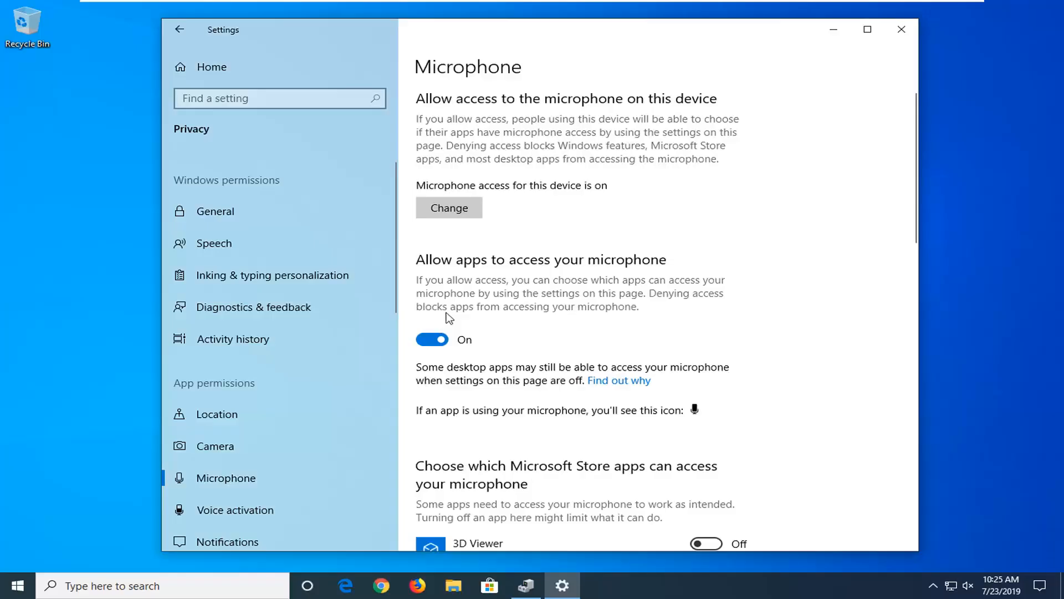
{"action": "mouse_move", "coordinate": [455, 342]}
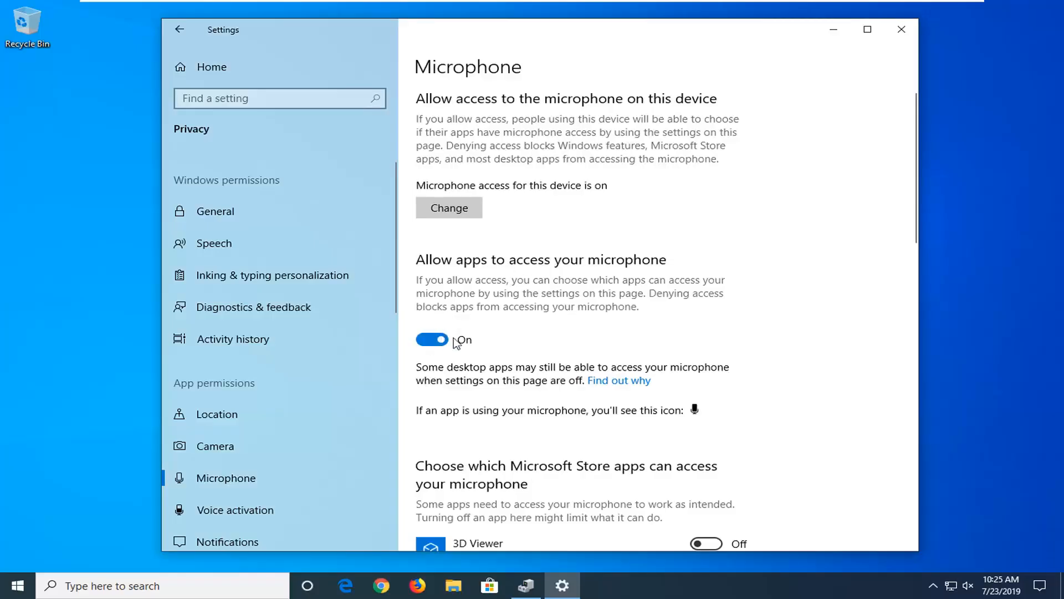
{"action": "scroll", "scroll_direction": "down", "scroll_amount": 3}
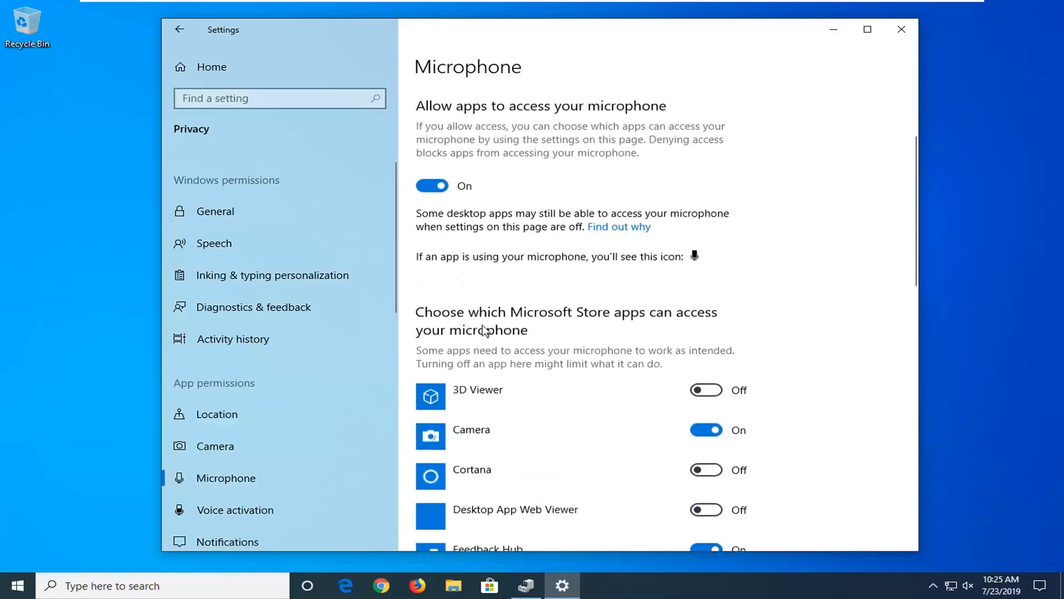
{"action": "scroll", "scroll_direction": "down", "scroll_amount": 3}
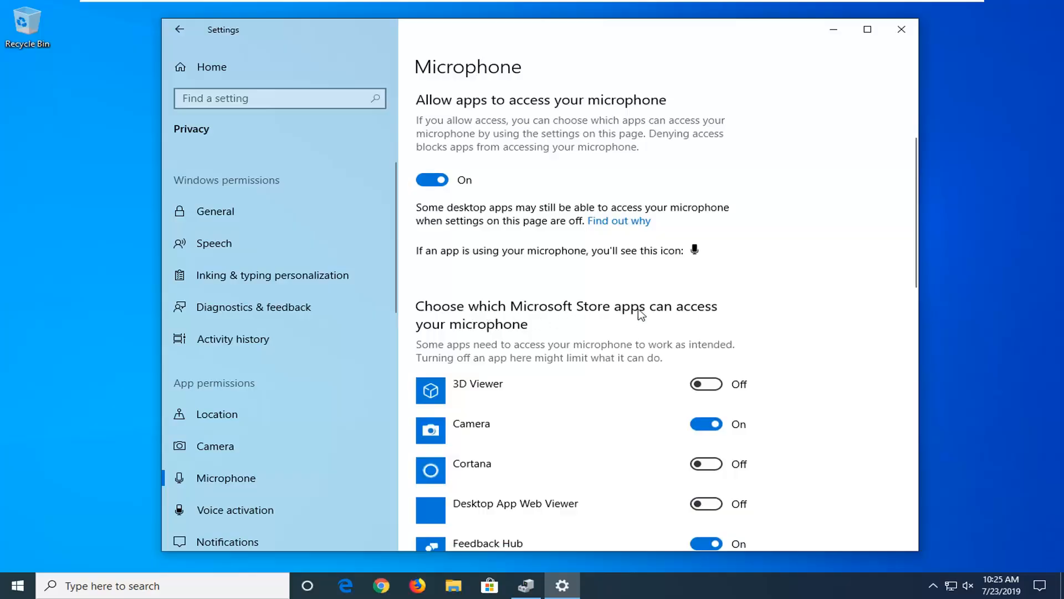
{"action": "mouse_move", "coordinate": [713, 304]}
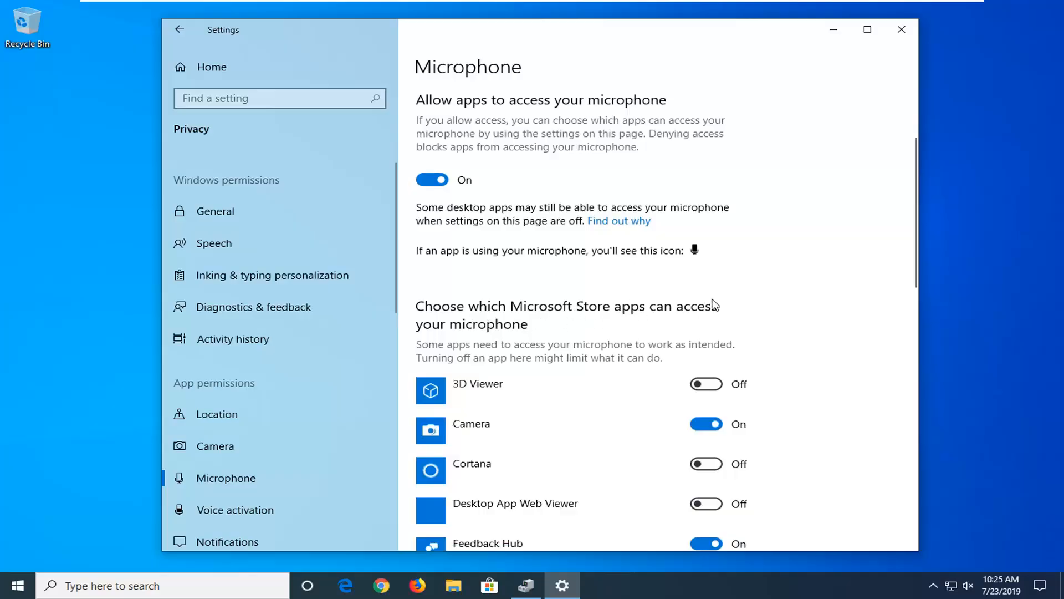
{"action": "scroll", "scroll_direction": "down", "scroll_amount": 3}
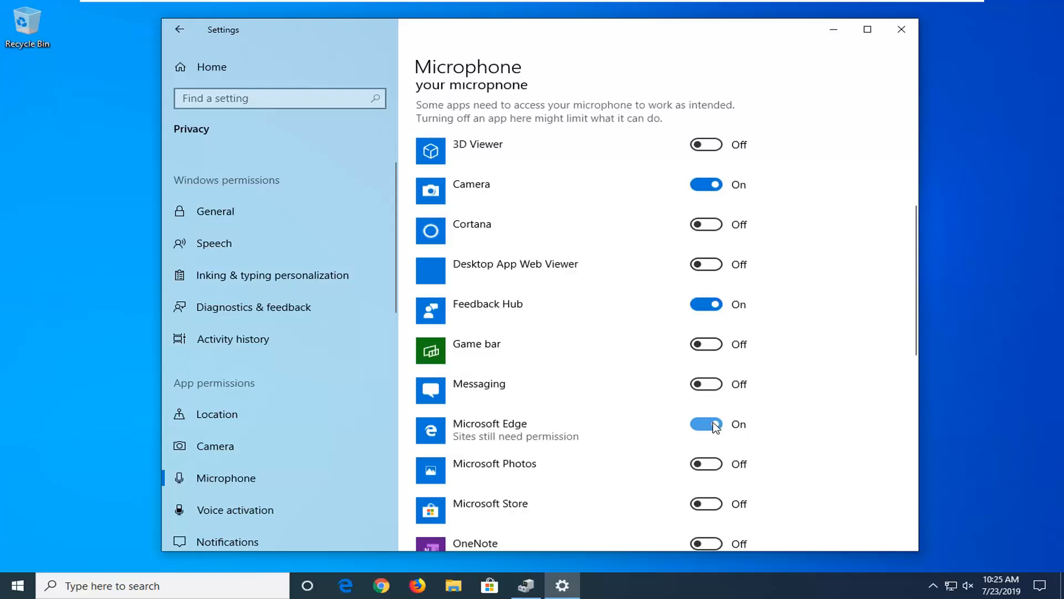
{"action": "left_click", "coordinate": [706, 424]}
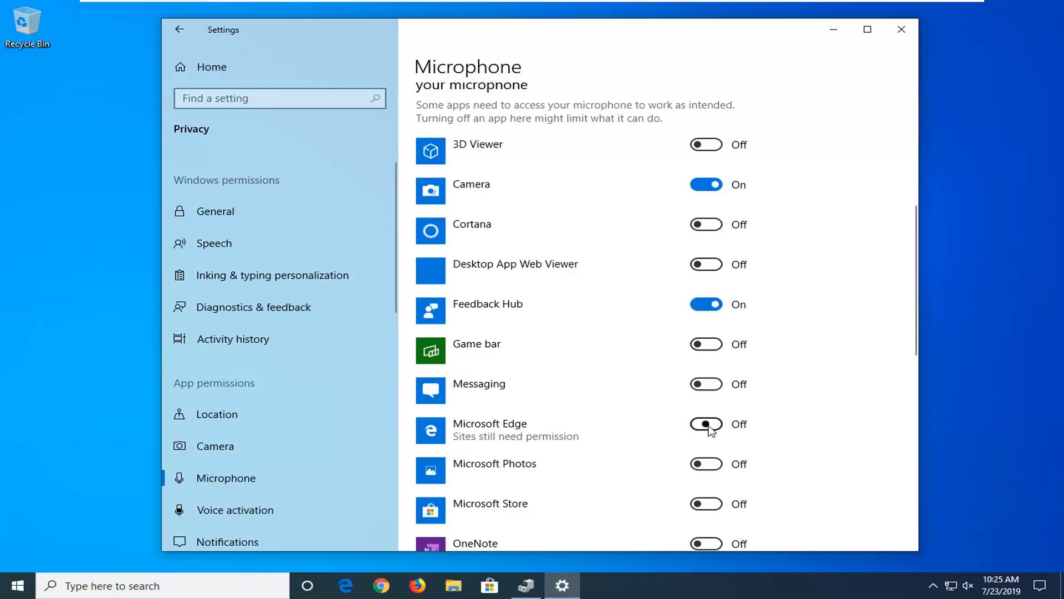
{"action": "mouse_move", "coordinate": [706, 424]}
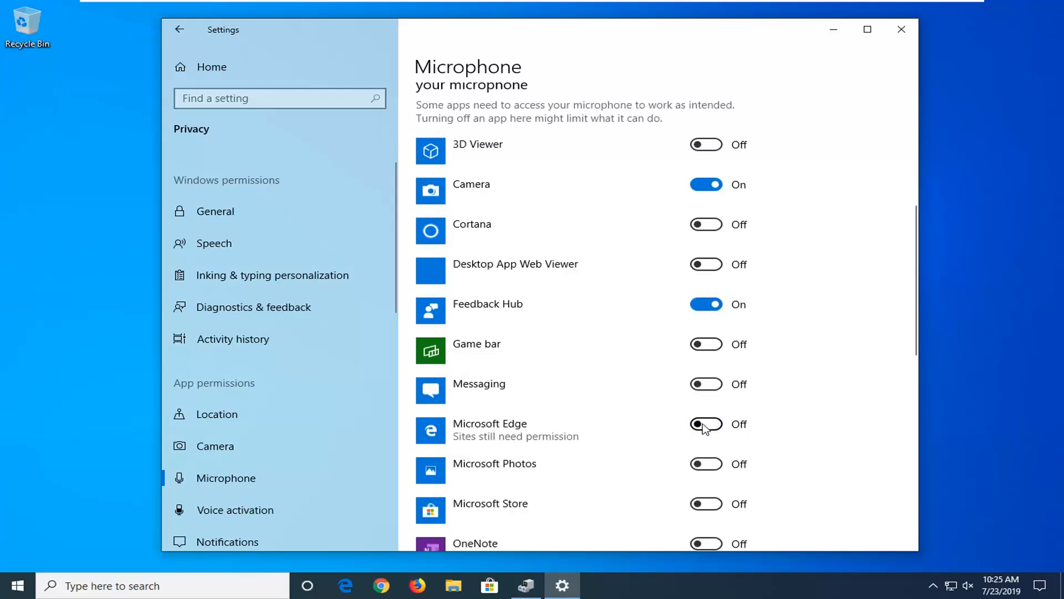
{"action": "left_click", "coordinate": [706, 423]}
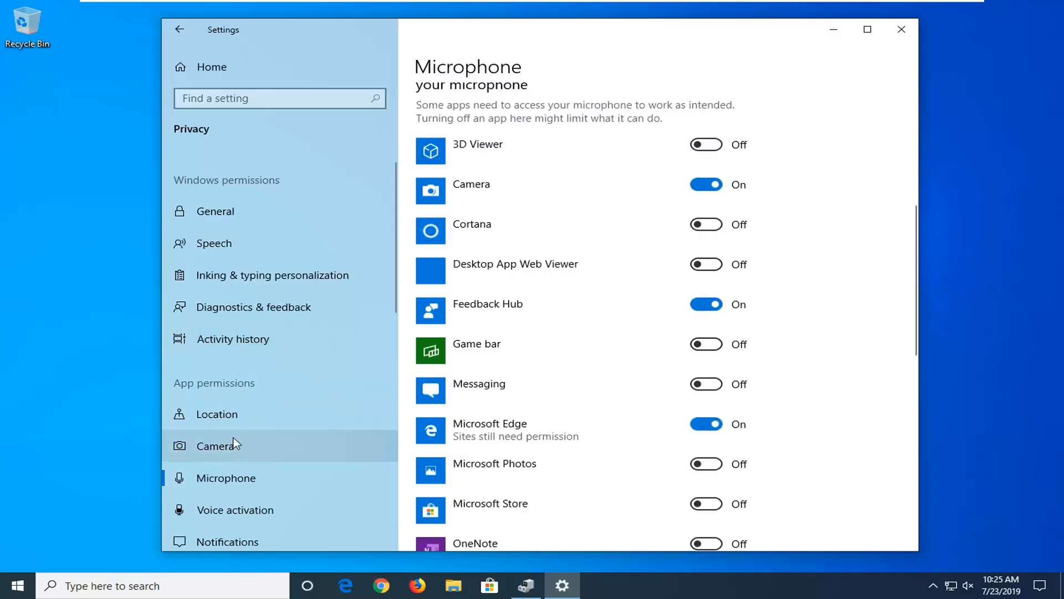
Verify Microsoft Edge is On in Privacy > Camera, then close the Settings window.
{"action": "left_click", "coordinate": [216, 445]}
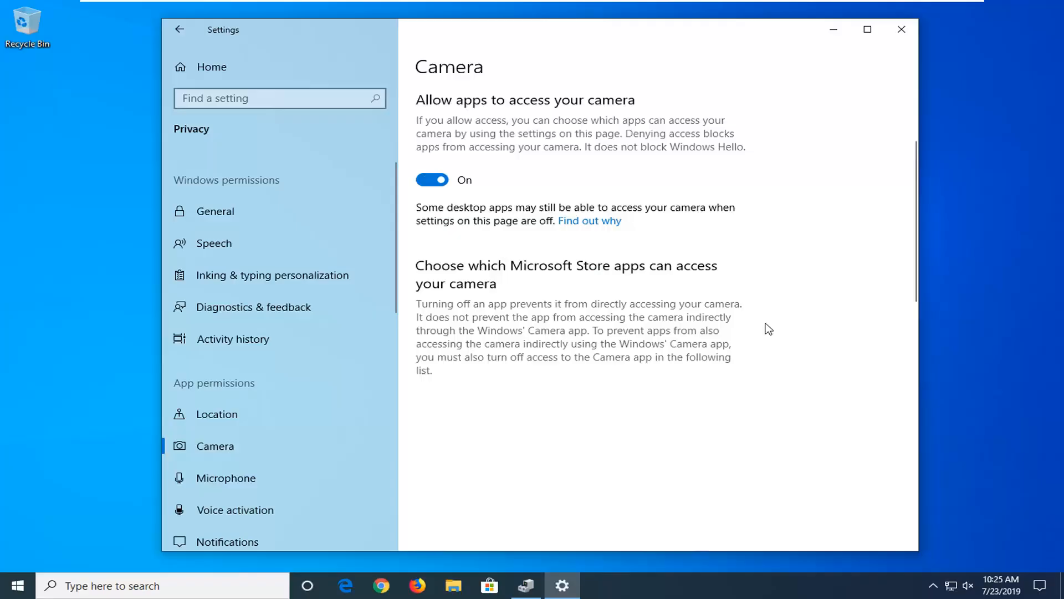
{"action": "scroll", "scroll_direction": "down", "scroll_amount": 3}
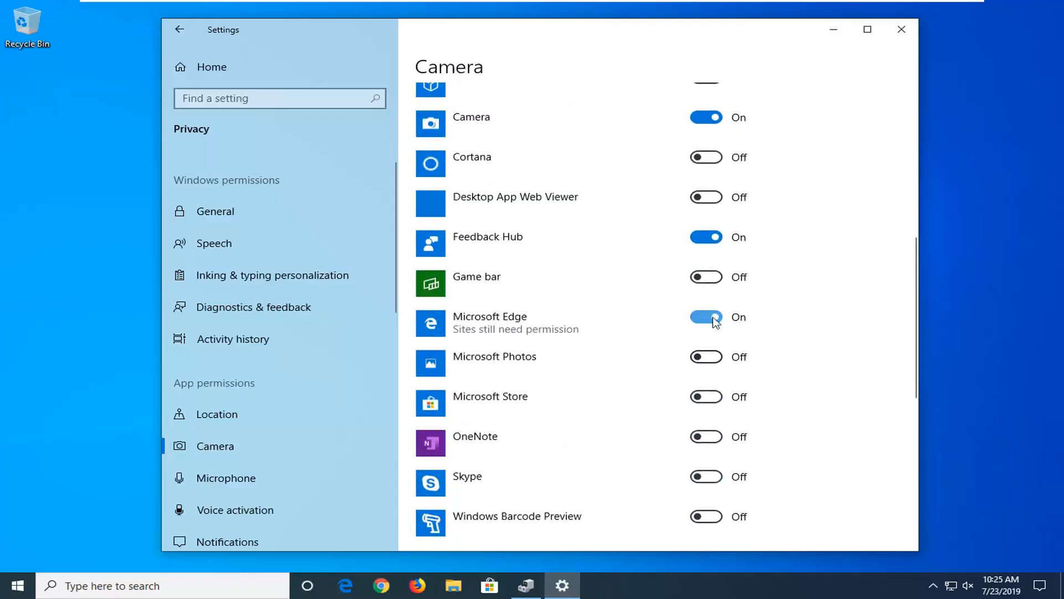
{"action": "mouse_move", "coordinate": [901, 29]}
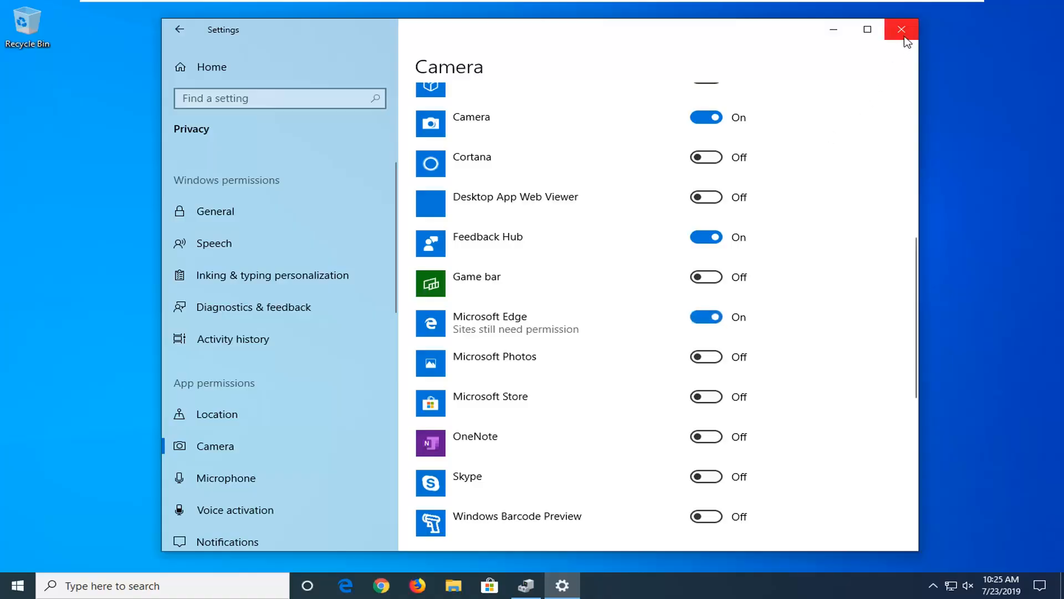
{"action": "left_click", "coordinate": [902, 29]}
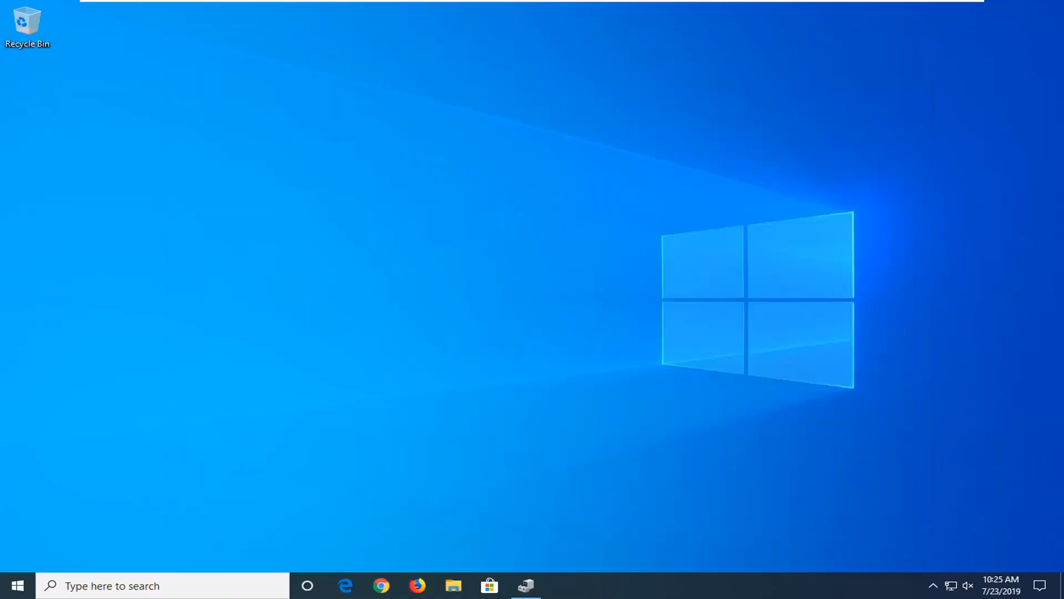